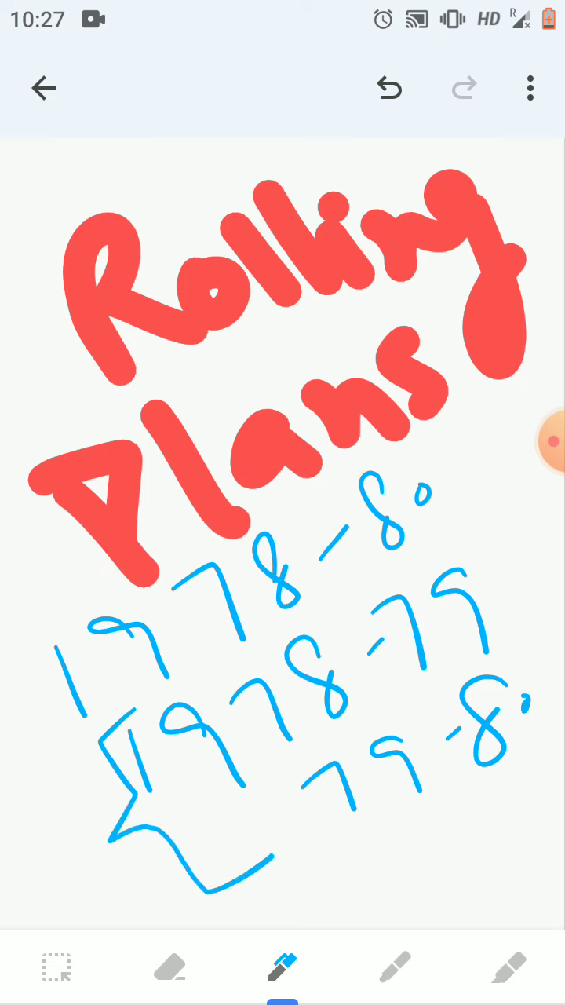
- Erase the blue year notes below the red Rolling Plans title, leaving two tiny marks
{"action": "left_click_drag", "start_coordinate": [472, 549], "coordinate": [553, 778]}
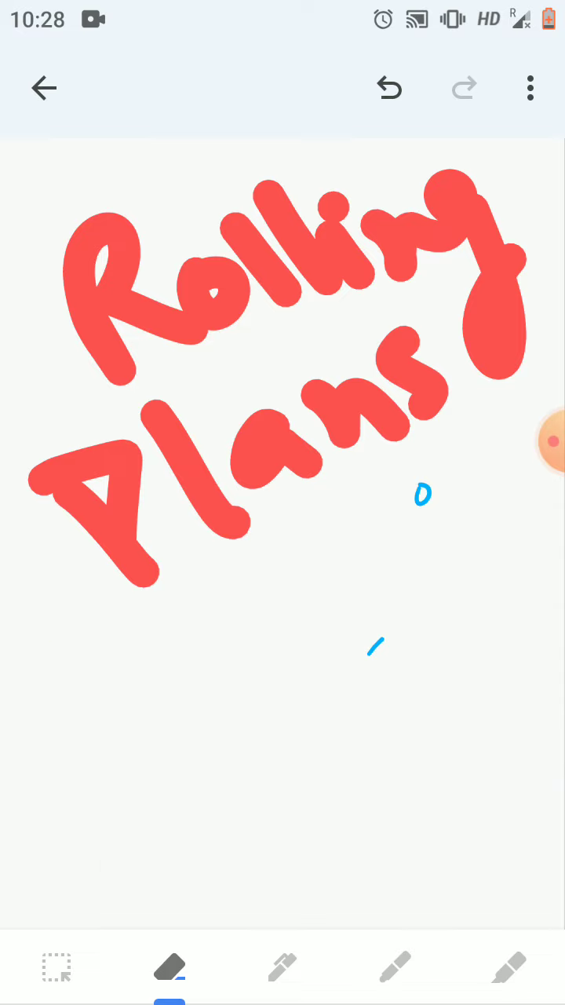
- Write the 1978-80 notes in blue ink, then erase all but a partial "1977-7"
{"action": "left_click", "coordinate": [283, 968]}
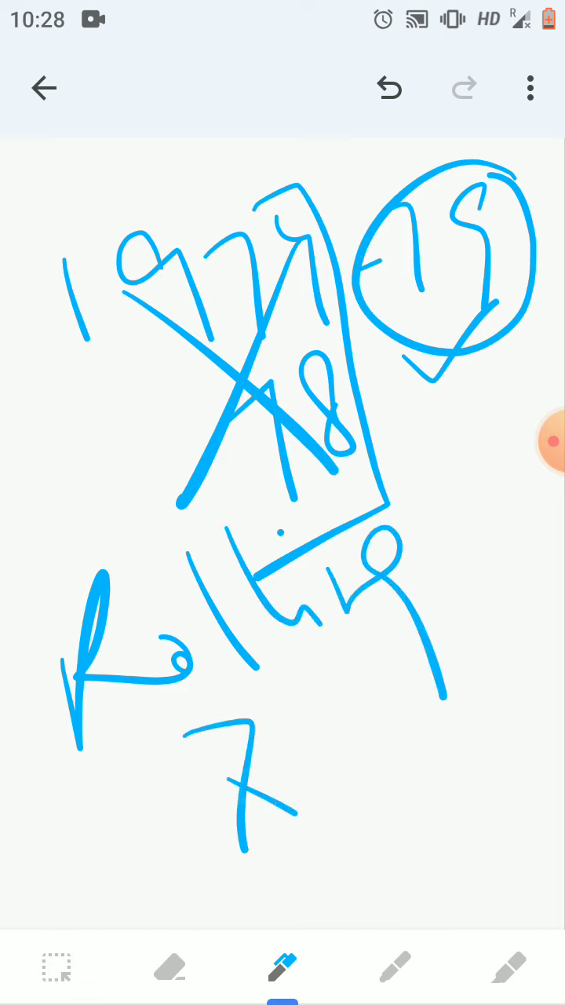
{"action": "left_click", "coordinate": [170, 968]}
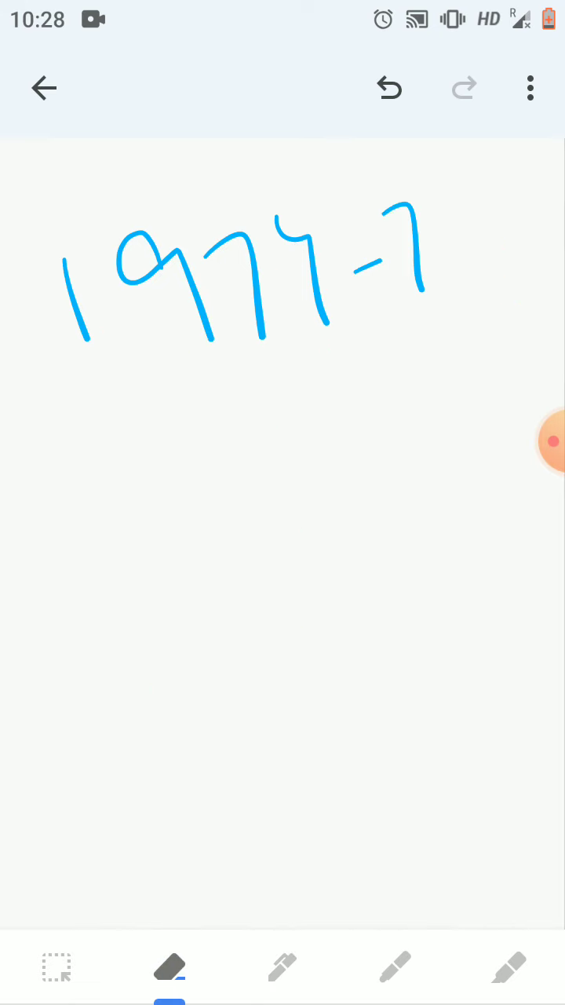
- Handwrite "1978-83" in blue with a zigzag underline and a name beneath it
{"action": "left_click", "coordinate": [283, 968]}
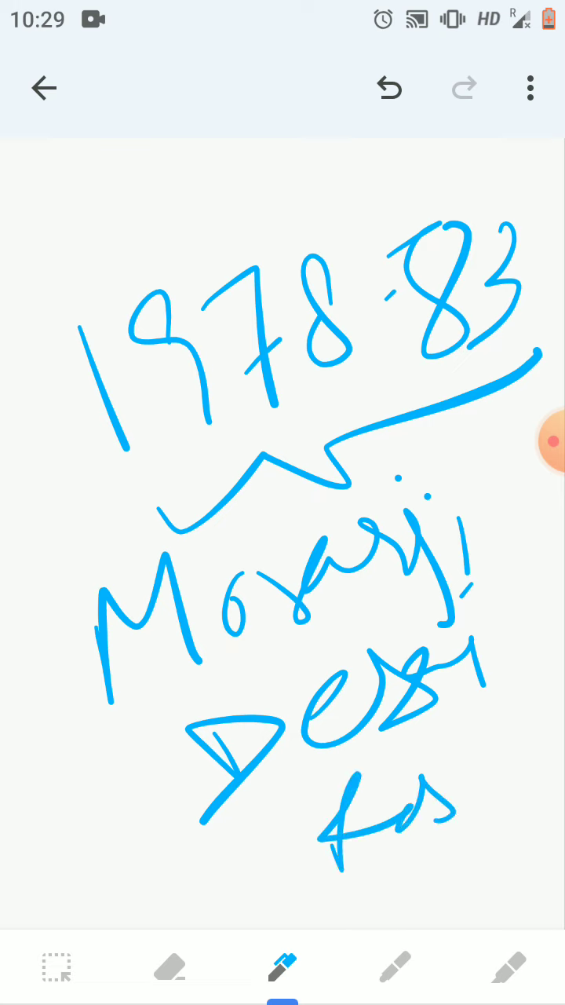
{"action": "left_click_drag", "start_coordinate": [424, 840], "coordinate": [483, 782]}
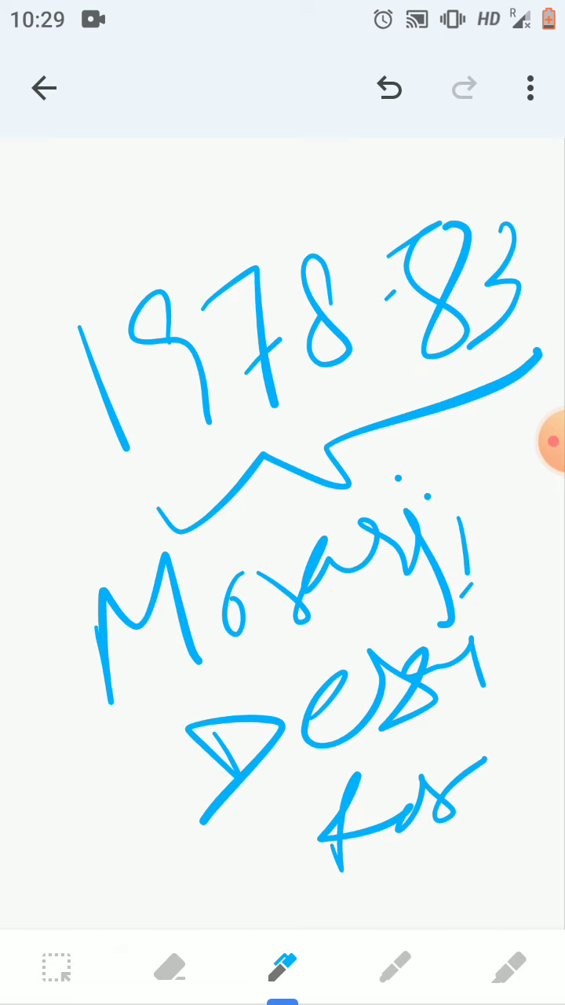
- Write the 1980 notes, then erase them down to one word fragment at lower right
{"action": "left_click", "coordinate": [170, 968]}
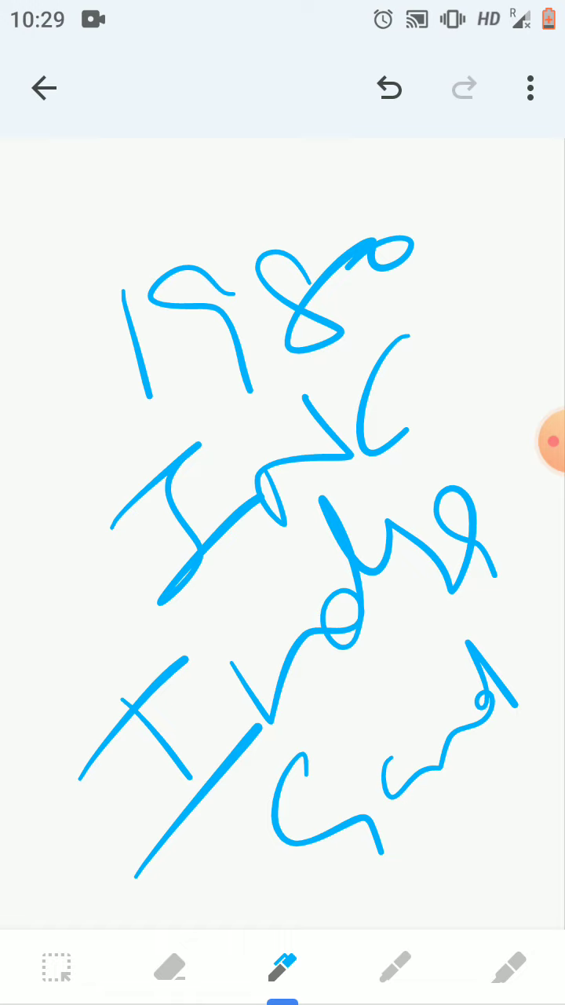
{"action": "left_click", "coordinate": [169, 968]}
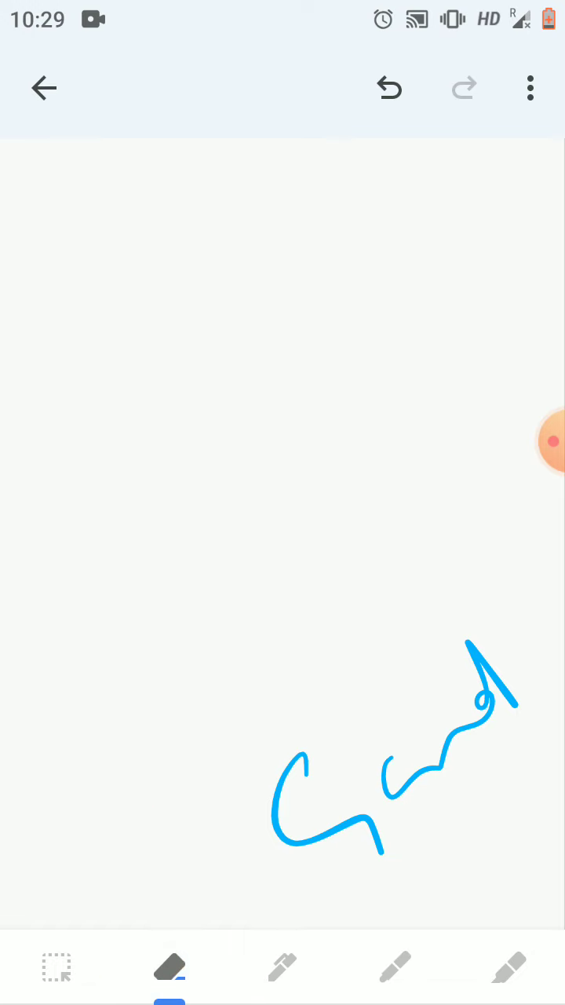
- Handwrite 78-80 in blue, with 78-79 and 79-80 inside a hand-drawn box
{"action": "left_click", "coordinate": [282, 967]}
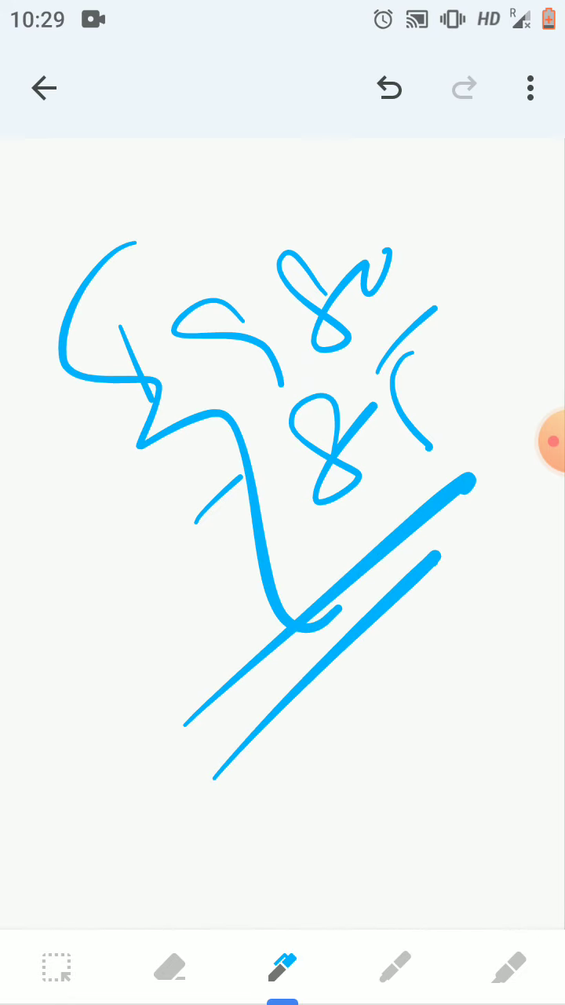
{"action": "left_click", "coordinate": [170, 968]}
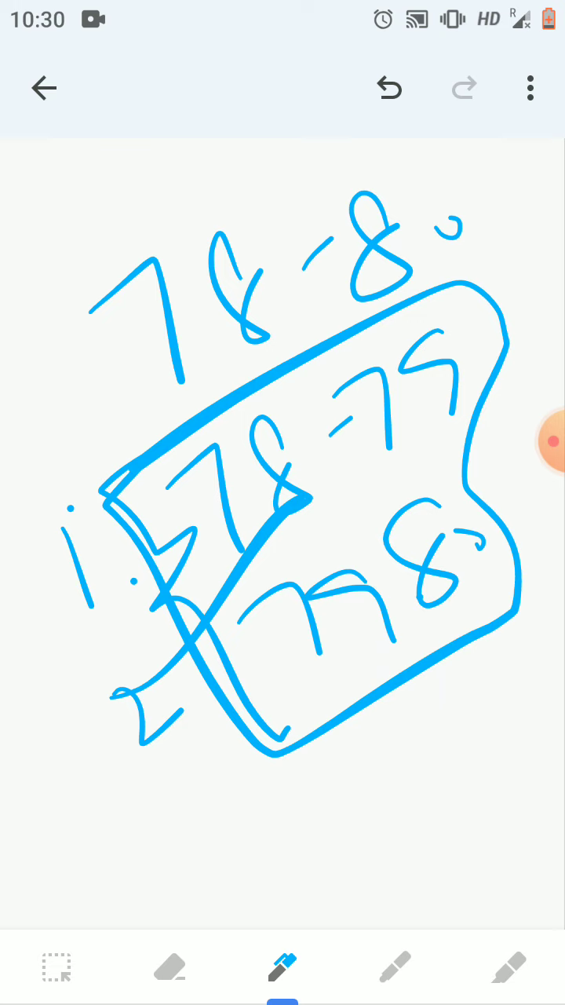
- Scribble a word over the top 78-80 figures, then erase the box outline
{"action": "left_click_drag", "start_coordinate": [102, 220], "coordinate": [188, 361]}
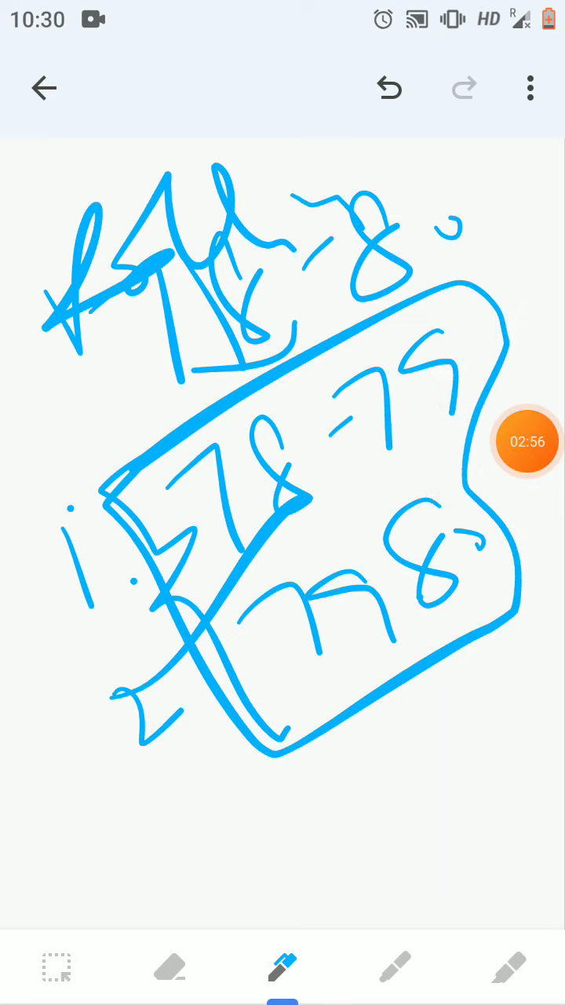
{"action": "left_click", "coordinate": [169, 967]}
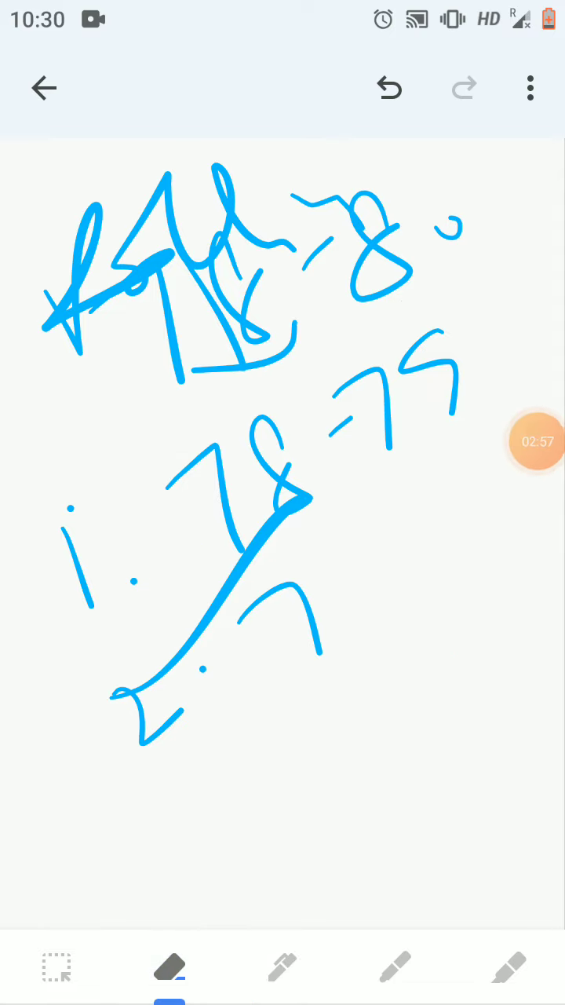